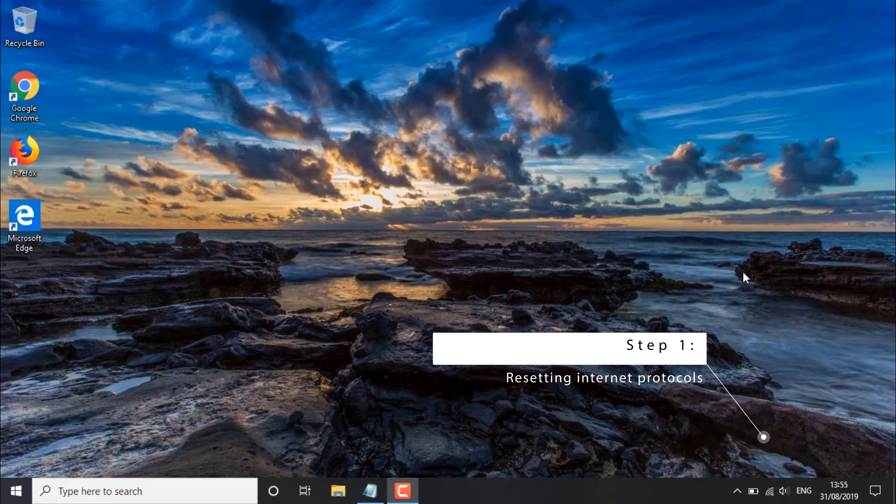
pyautogui.moveTo(531, 270)
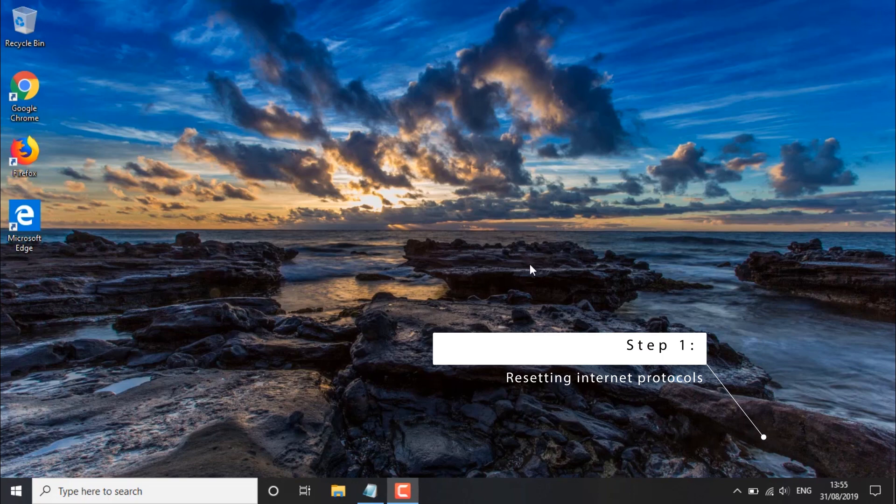
# Search the Start menu for cmd to find Command Prompt
pyautogui.click(16, 491)
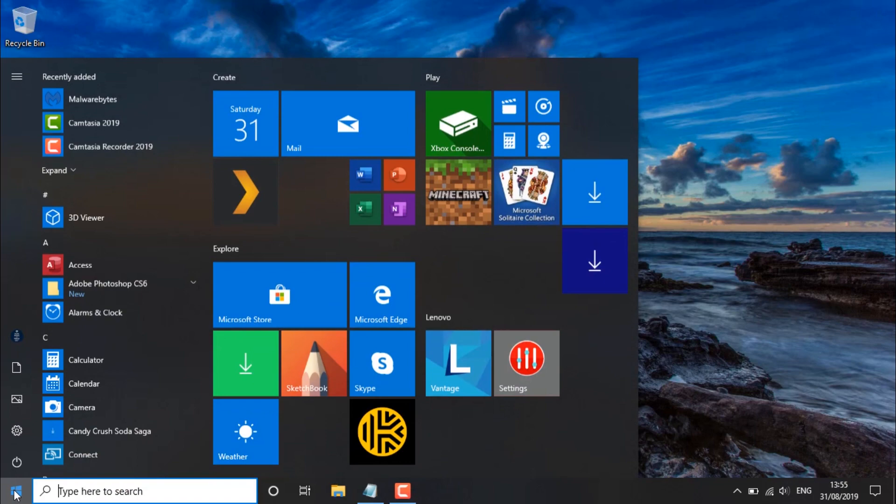
pyautogui.write('cmd')
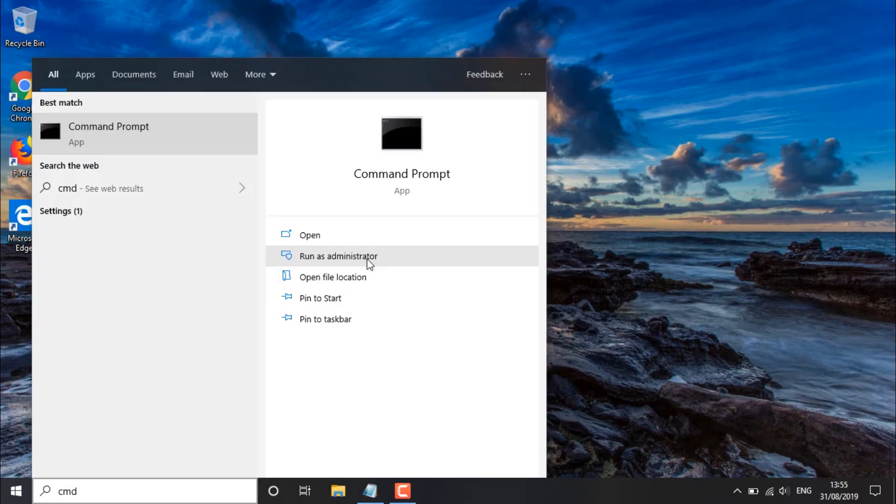
# Run Command Prompt as administrator and execute netsh winsock reset
pyautogui.click(337, 257)
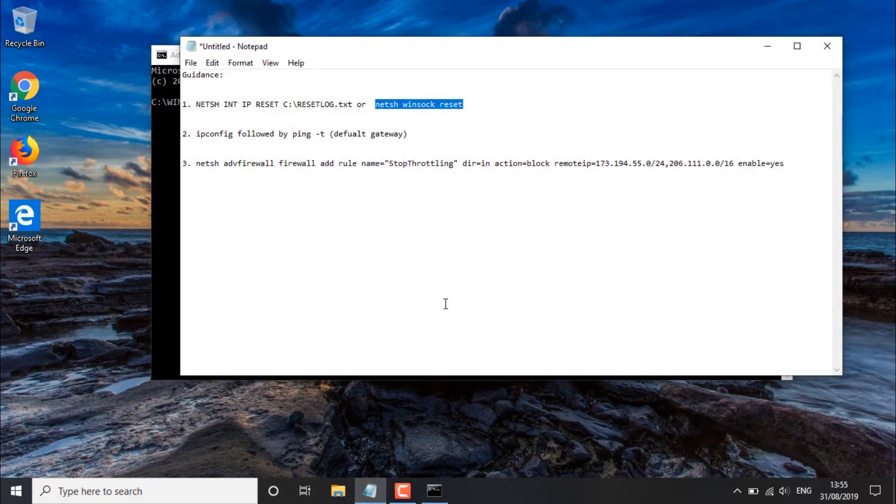
pyautogui.moveTo(469, 143)
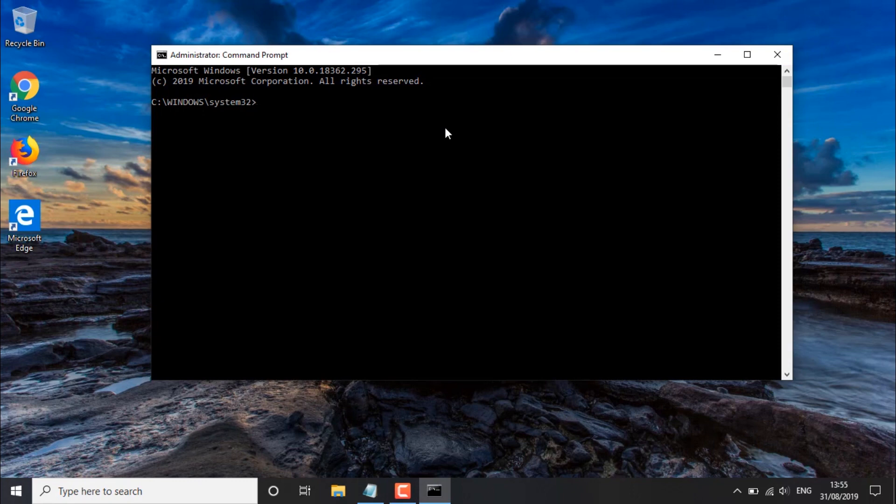
pyautogui.write('netsh winsock reset')
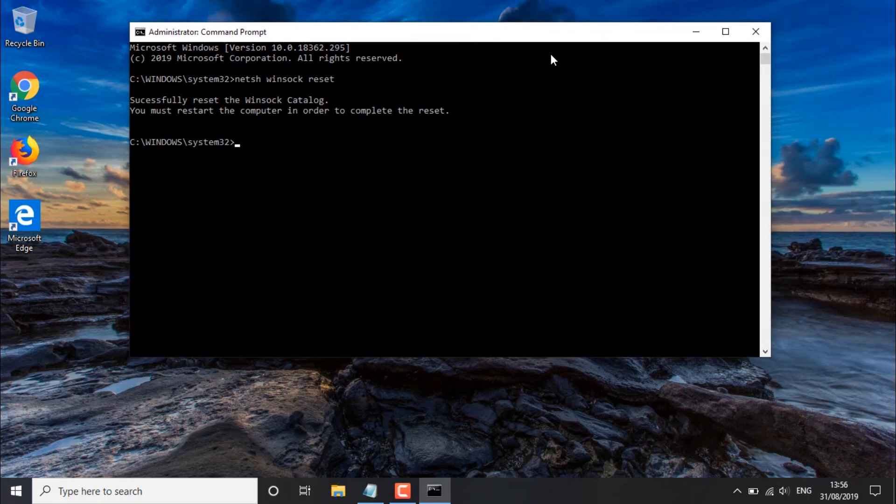
pyautogui.moveTo(560, 56)
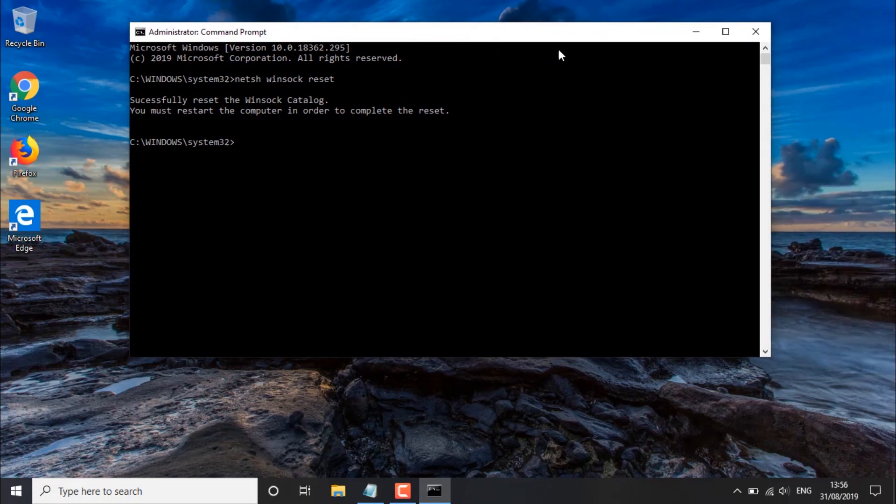
# Close the console, relaunch Command Prompt from a cmd search, and reposition its window
pyautogui.click(756, 31)
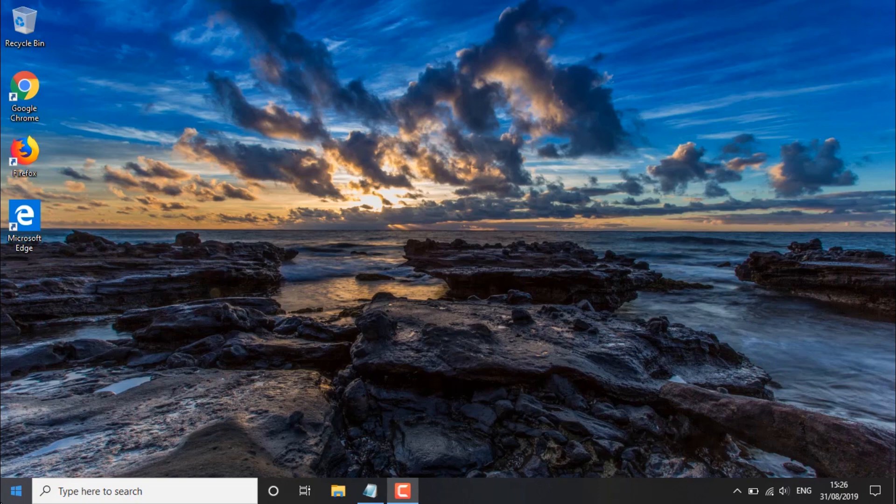
pyautogui.write('cmd')
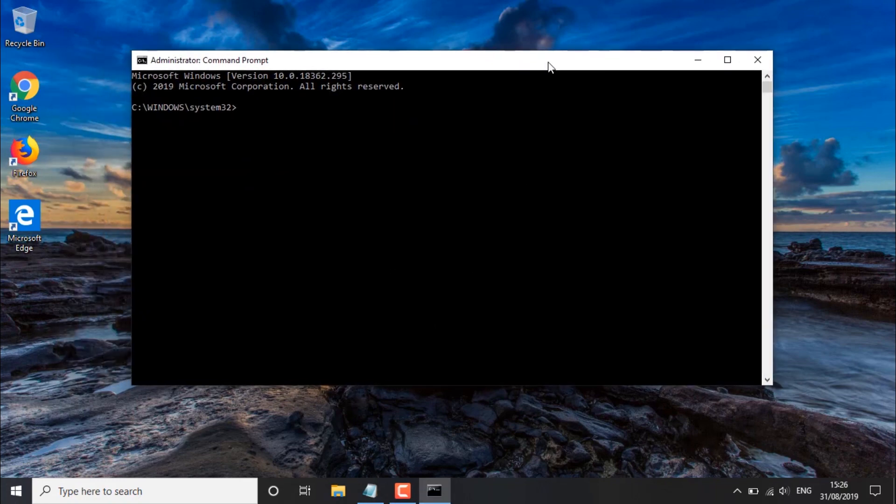
pyautogui.moveTo(549, 60); pyautogui.dragTo(481, 63)
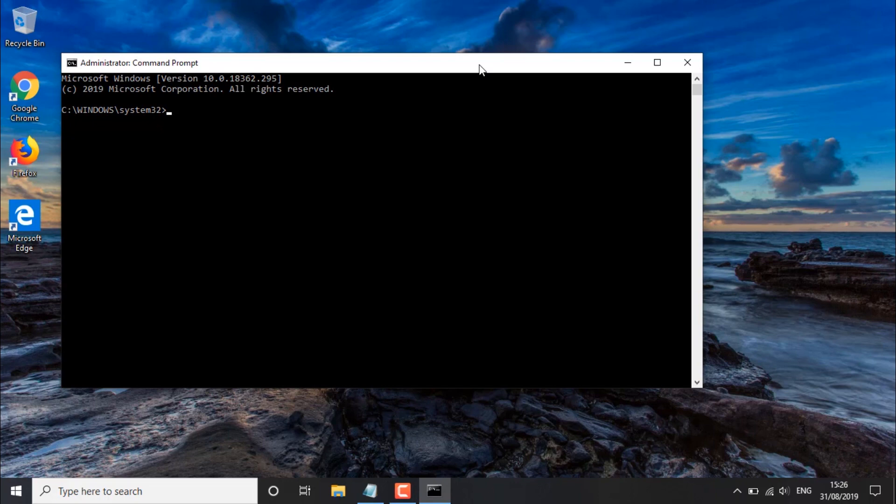
# Run ipconfig, then start a continuous ping -t to gateway 192.168.1.1
pyautogui.write('ipcon')
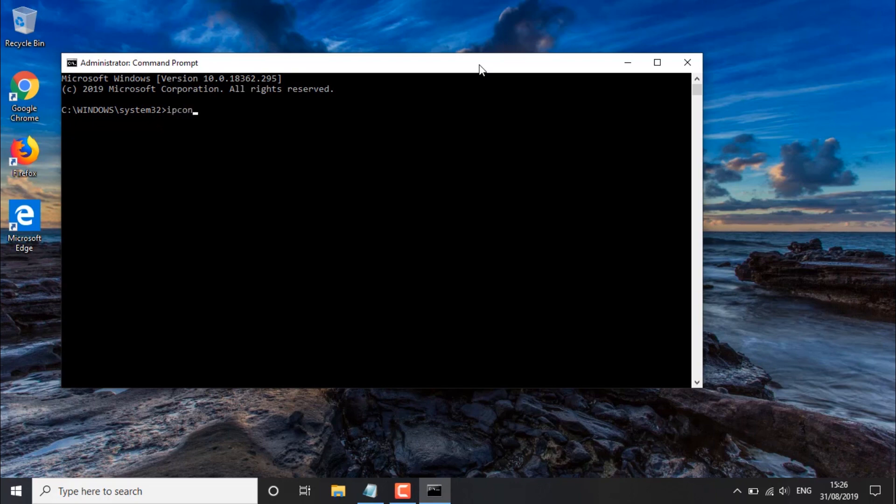
pyautogui.write('fig')
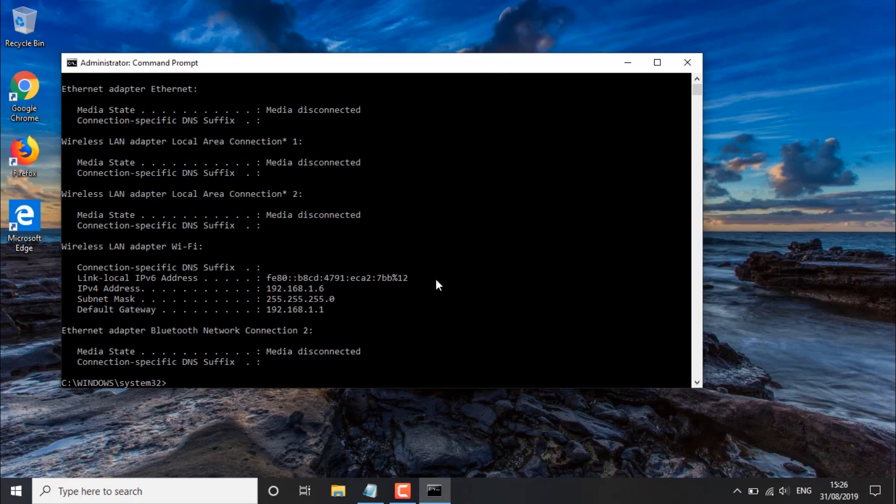
pyautogui.moveTo(79, 317)
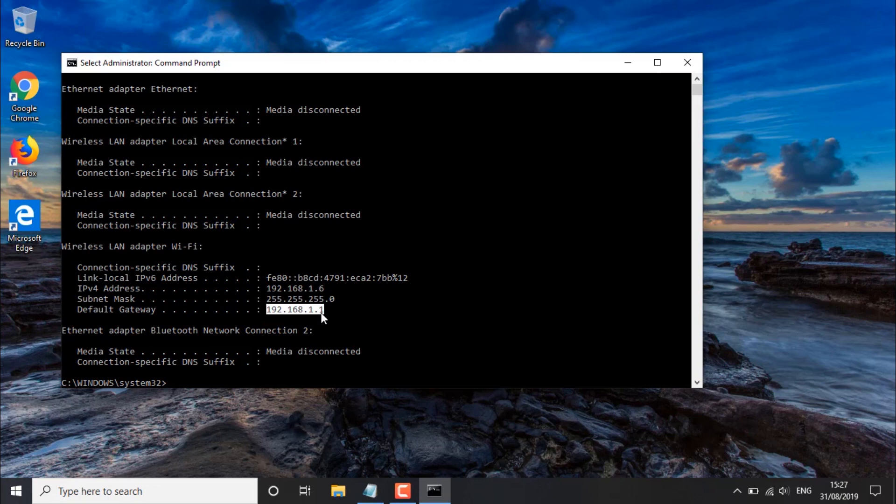
pyautogui.click(177, 383)
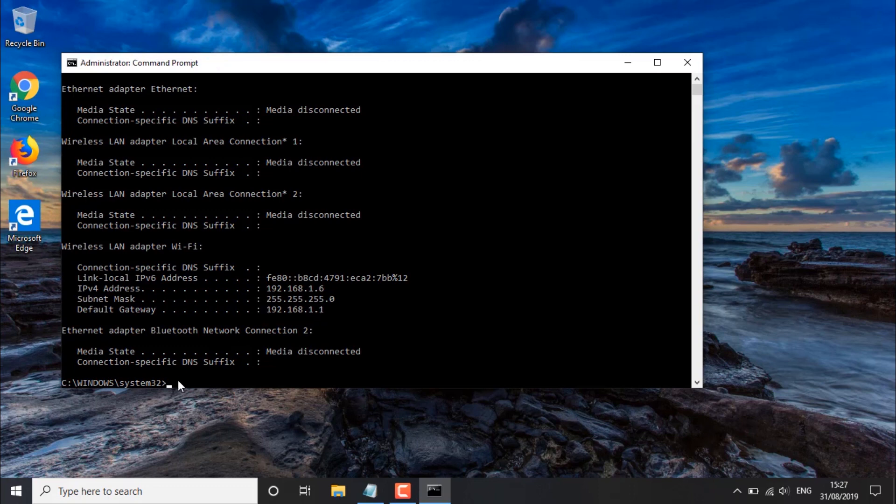
pyautogui.write('ping -t')
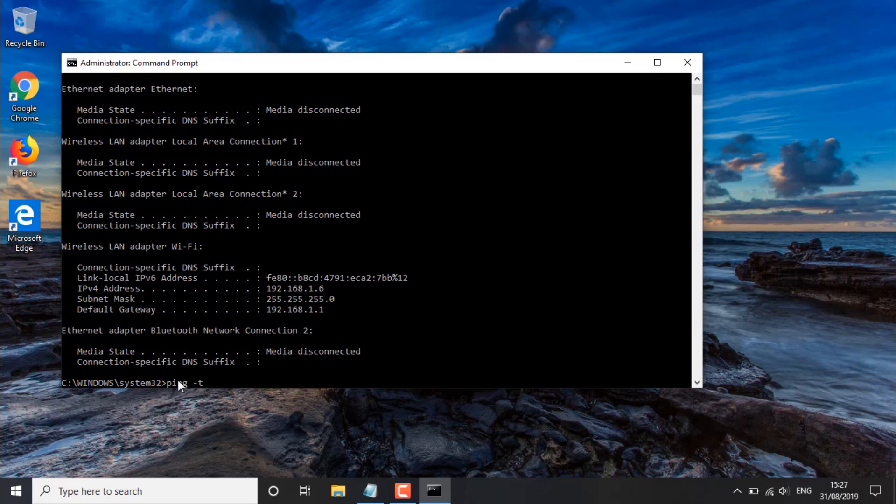
pyautogui.write('192.168.1.1')
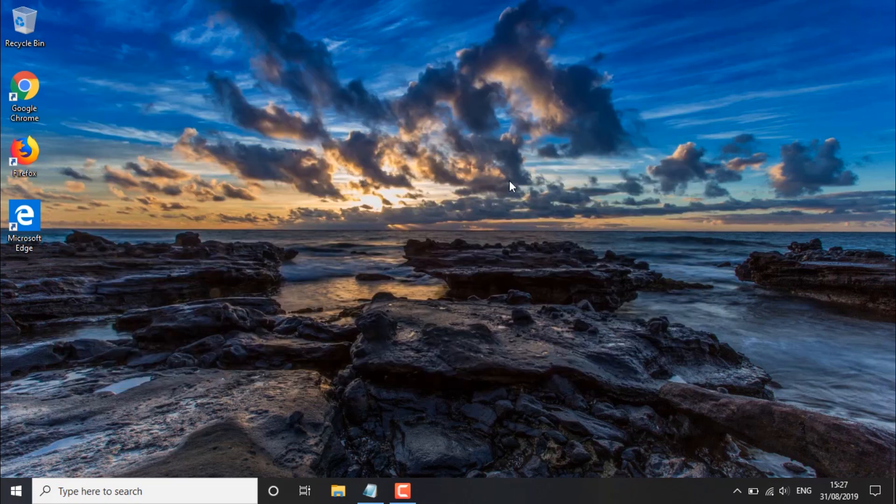
pyautogui.rightClick(511, 186)
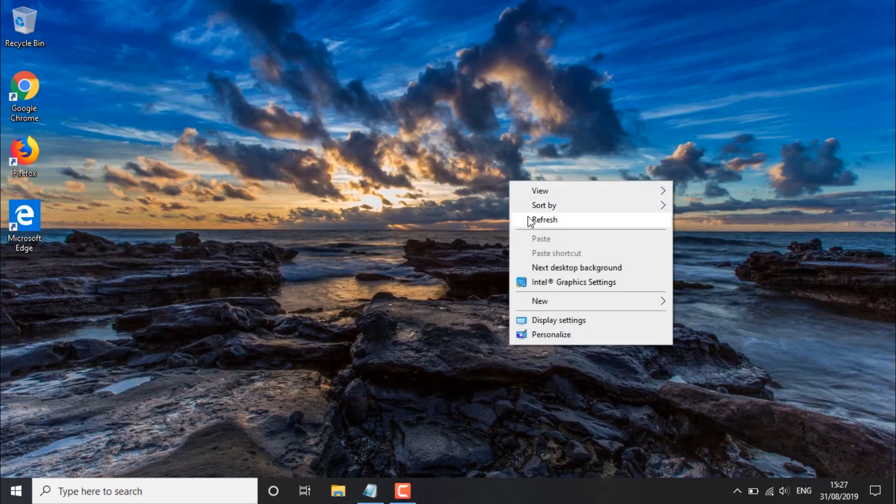
pyautogui.click(545, 220)
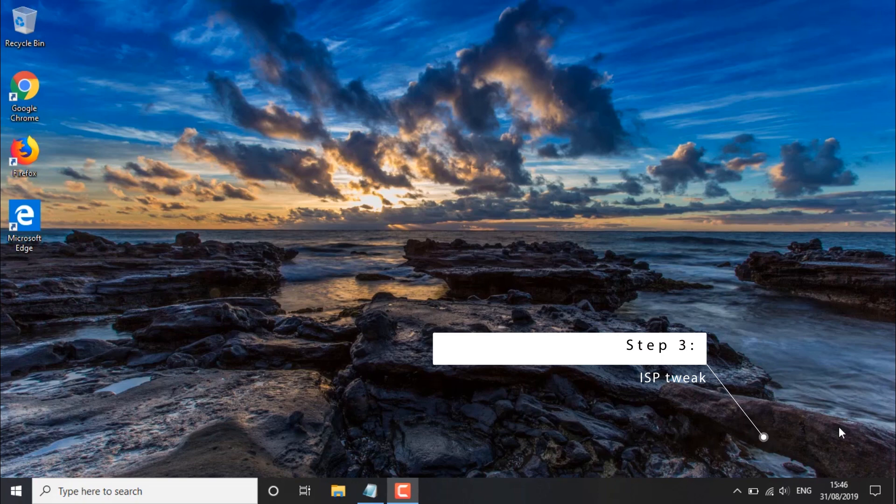
pyautogui.moveTo(449, 440)
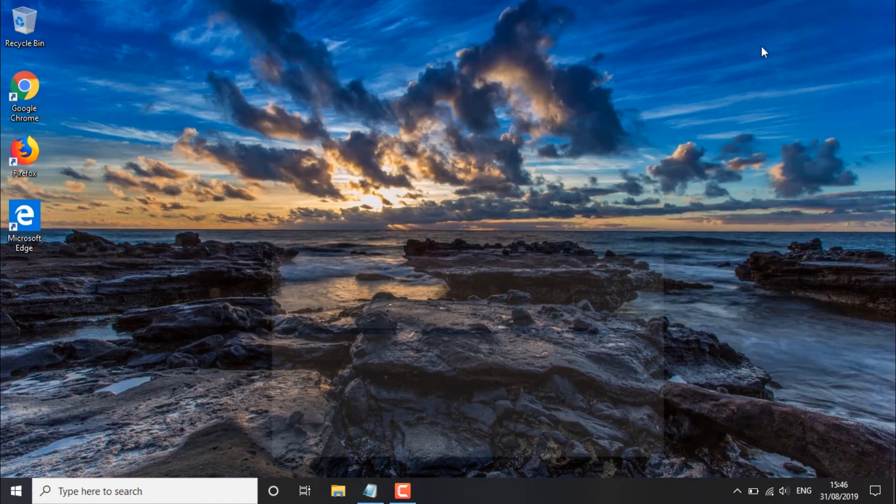
# Search cmd from Start and run Command Prompt as administrator
pyautogui.click(15, 491)
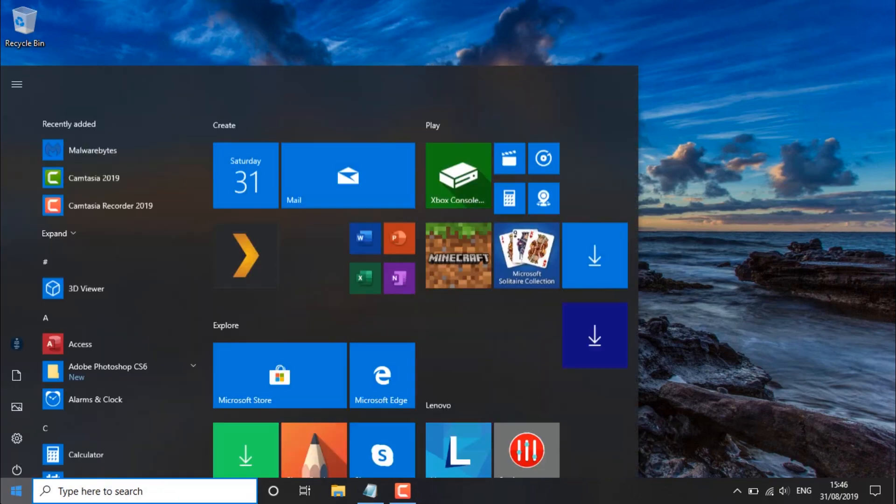
pyautogui.write('cmd')
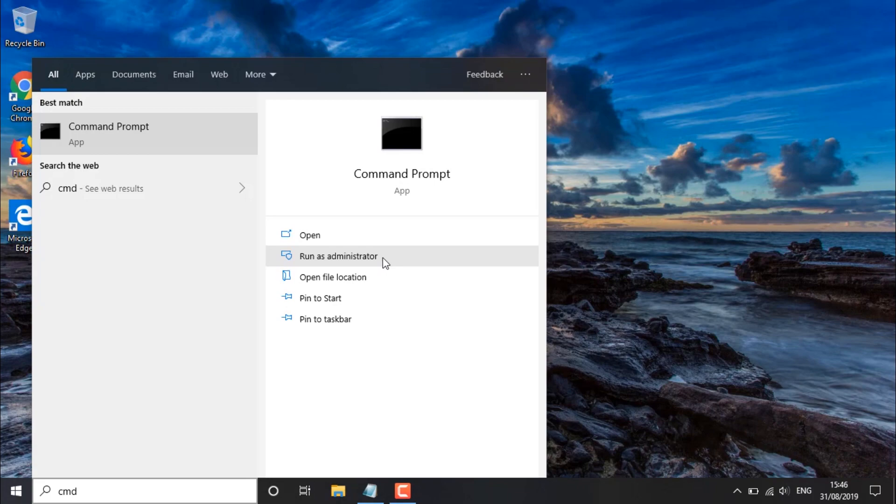
pyautogui.click(338, 257)
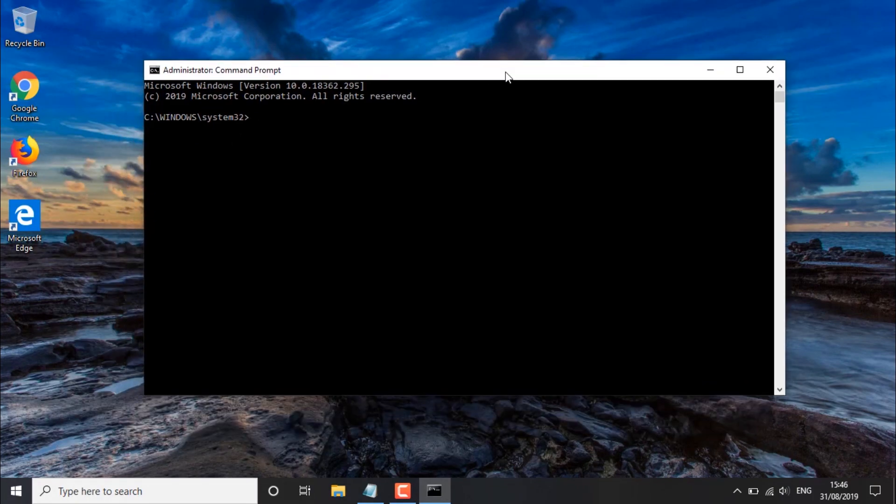
# Add inbound block rule "StopThrottling" for 173.194.55.0/24 and 206.111.0.0/16, then move the window
pyautogui.write('netsh advfirewall firewall add rule name="StopThrottling" dir=in action=block remoteip=173.194.55.0/24,206.111.0.0/16 enable=yes')
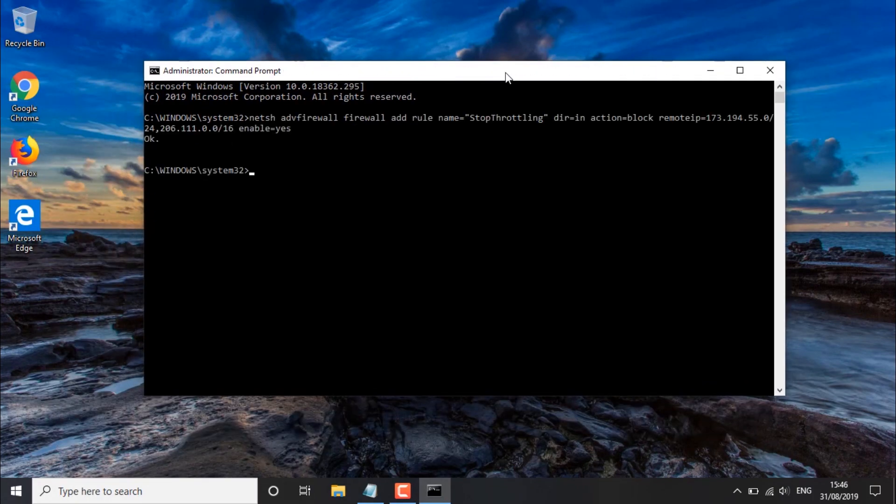
pyautogui.moveTo(507, 70); pyautogui.dragTo(497, 41)
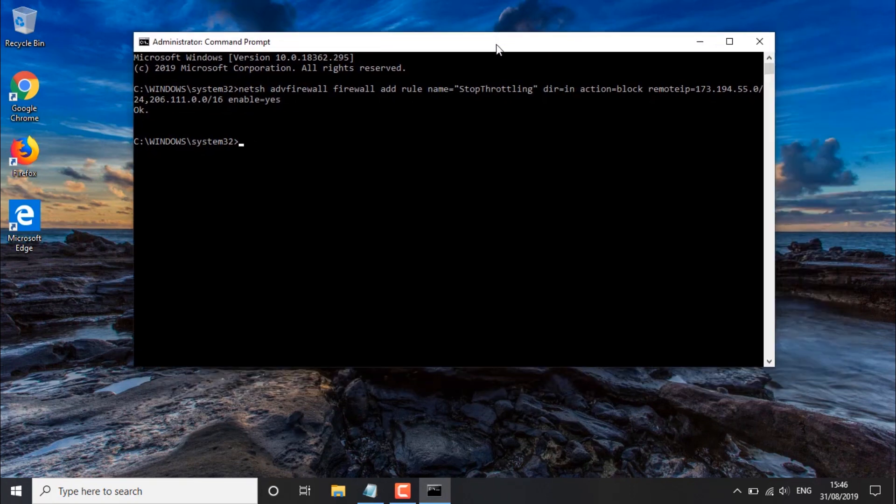
pyautogui.moveTo(496, 41); pyautogui.dragTo(519, 43)
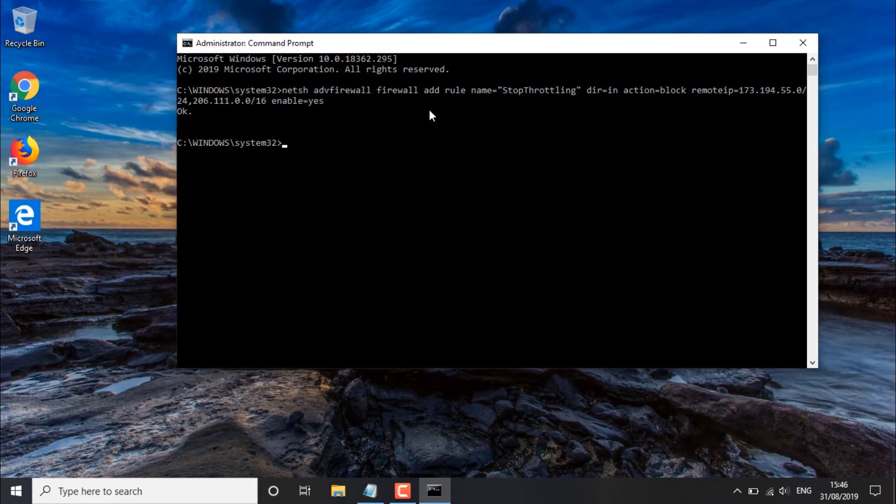
pyautogui.moveTo(505, 105)
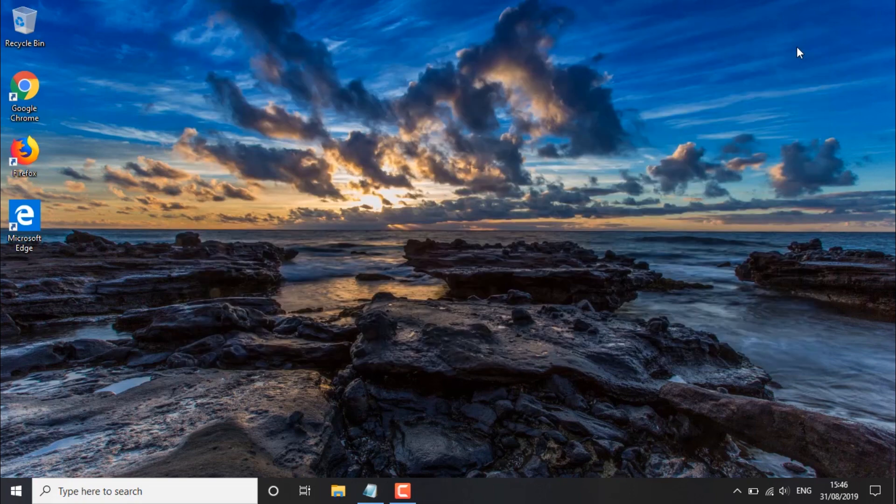
pyautogui.moveTo(664, 106)
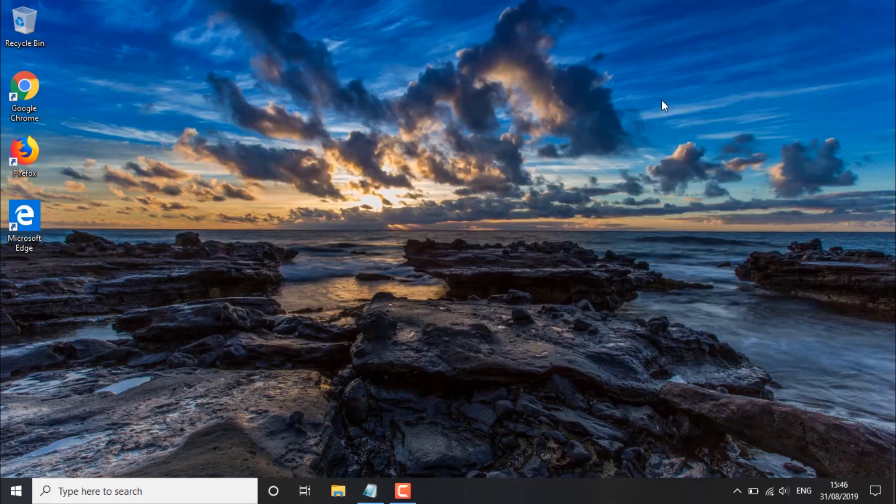